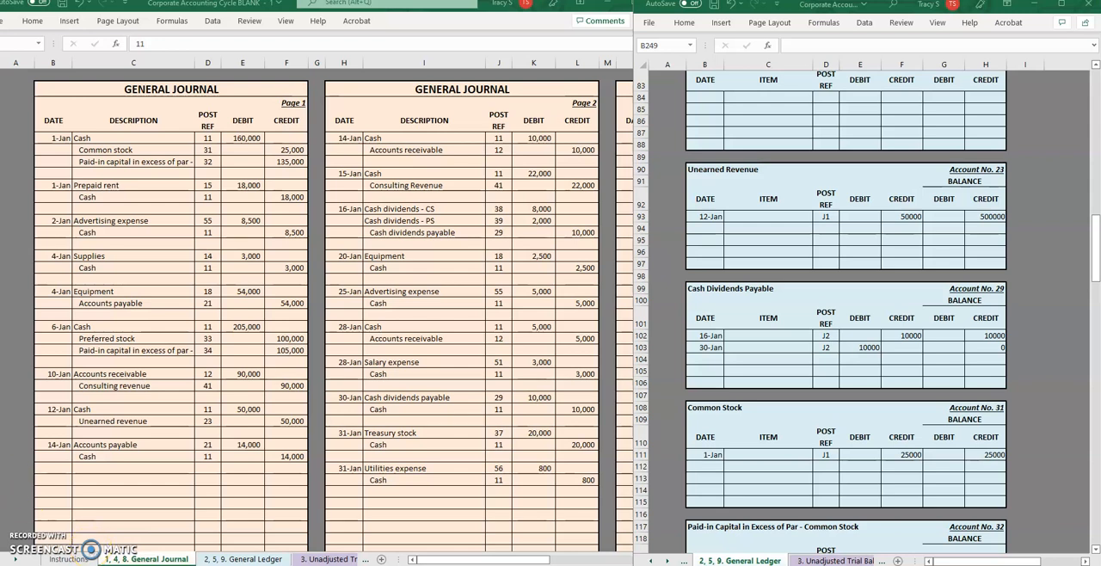
mouse_move(480, 285)
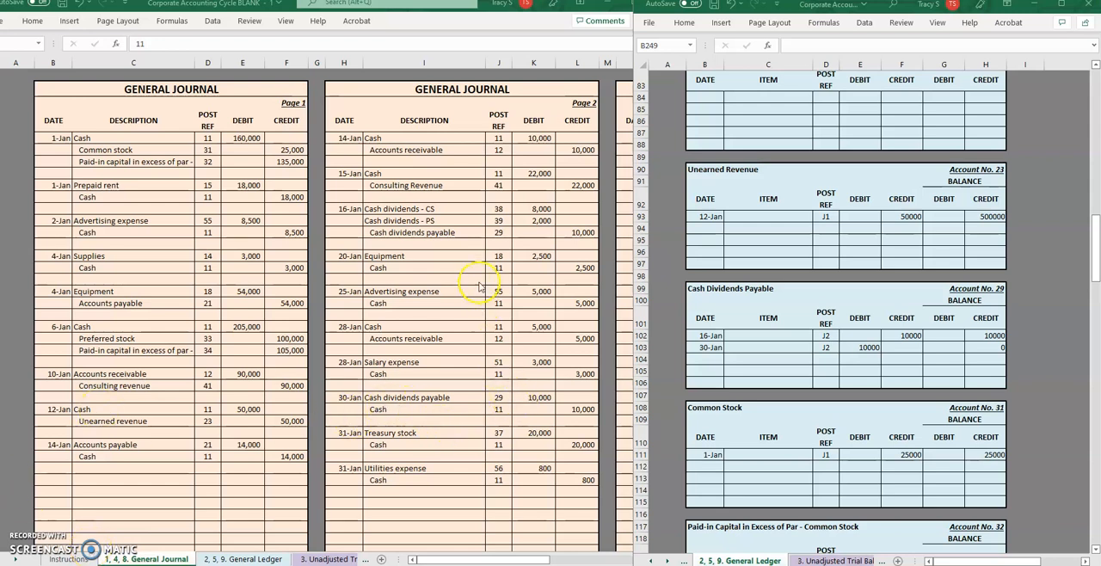
mouse_move(798, 199)
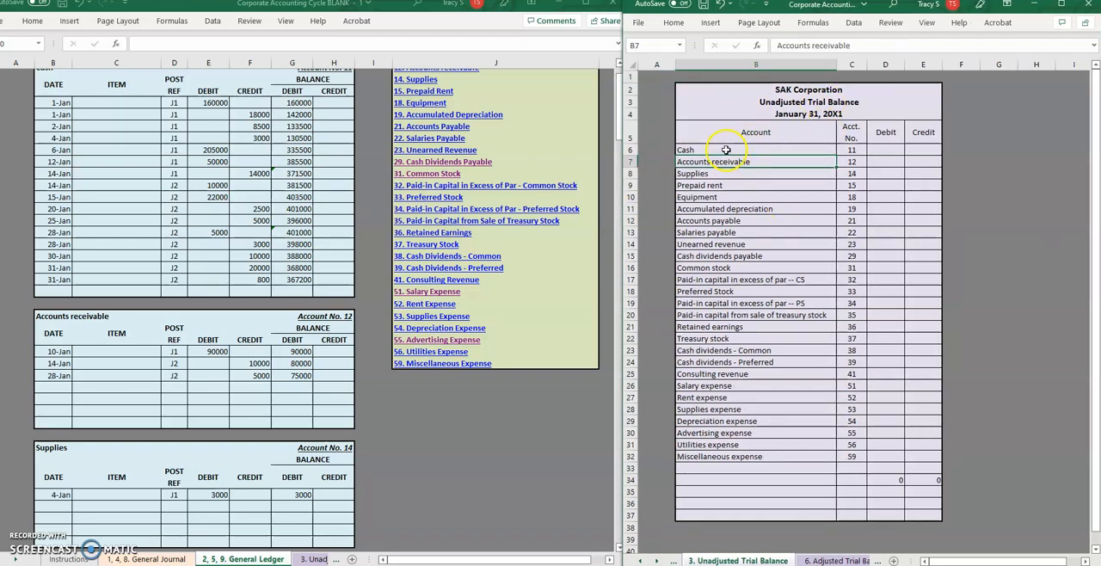
mouse_move(537, 454)
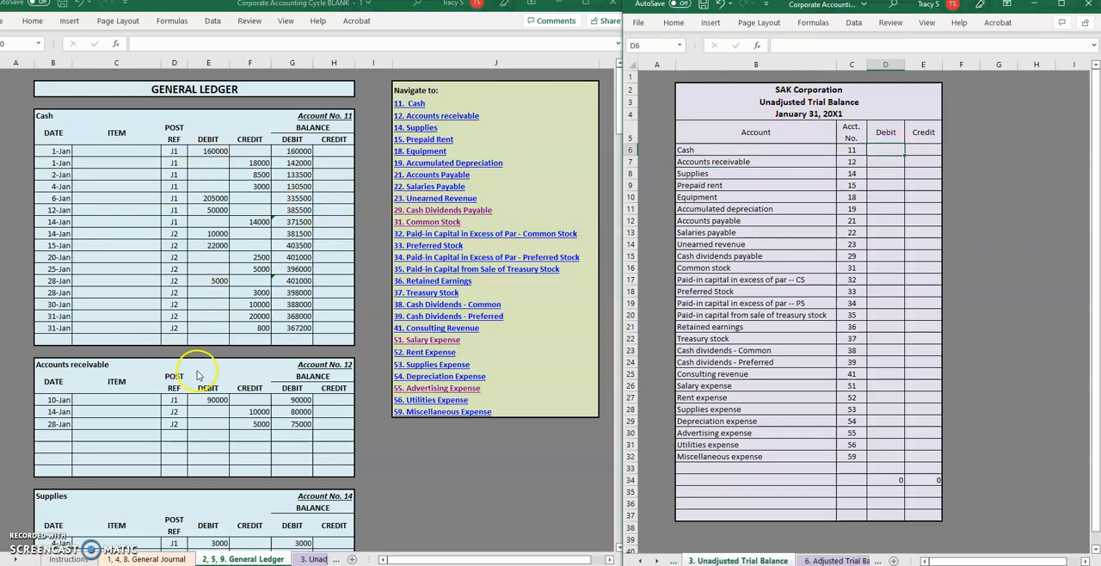
mouse_move(334, 179)
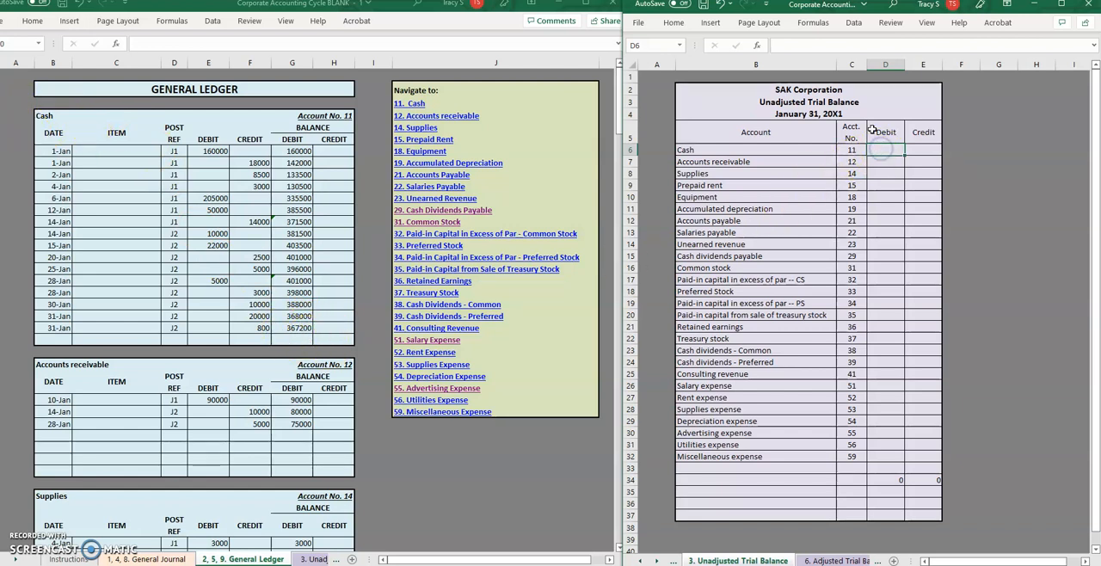
Enter debit balances Cash 367,200 and Accounts receivable 75,000 in column D
text(3)
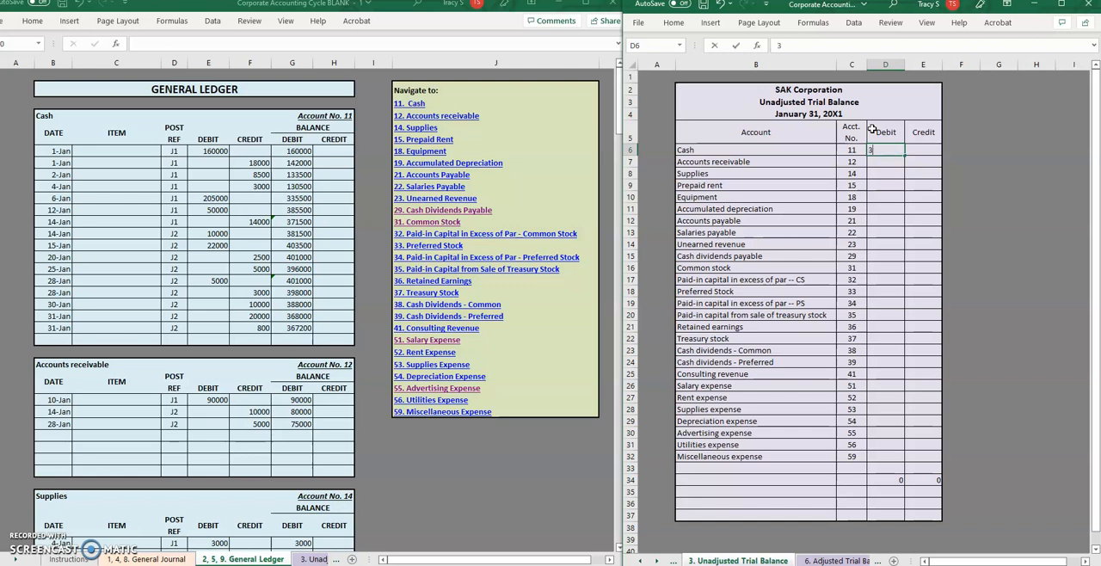
text(67200)
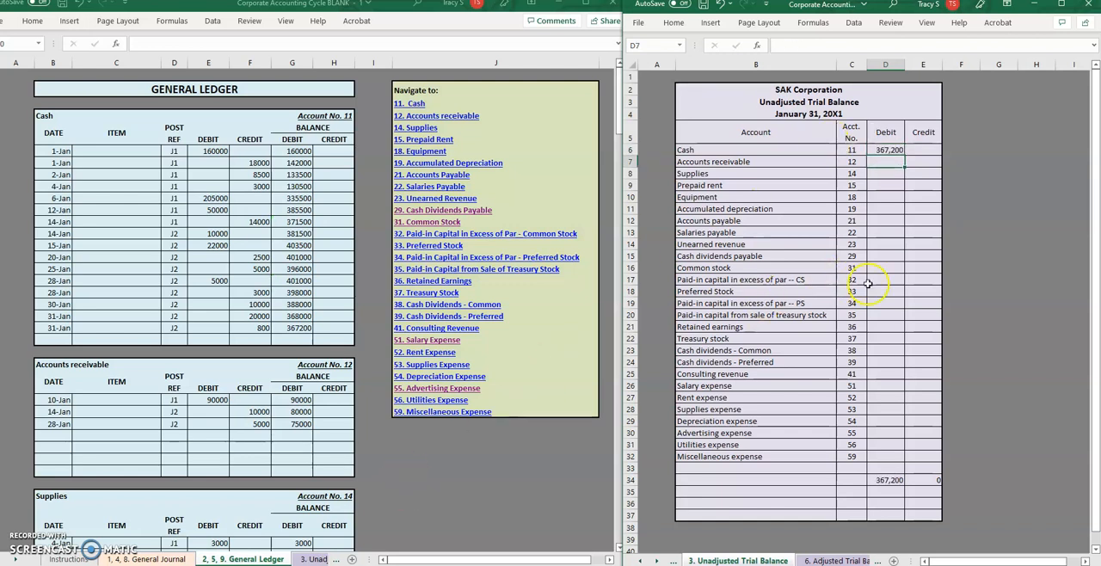
text(750000)
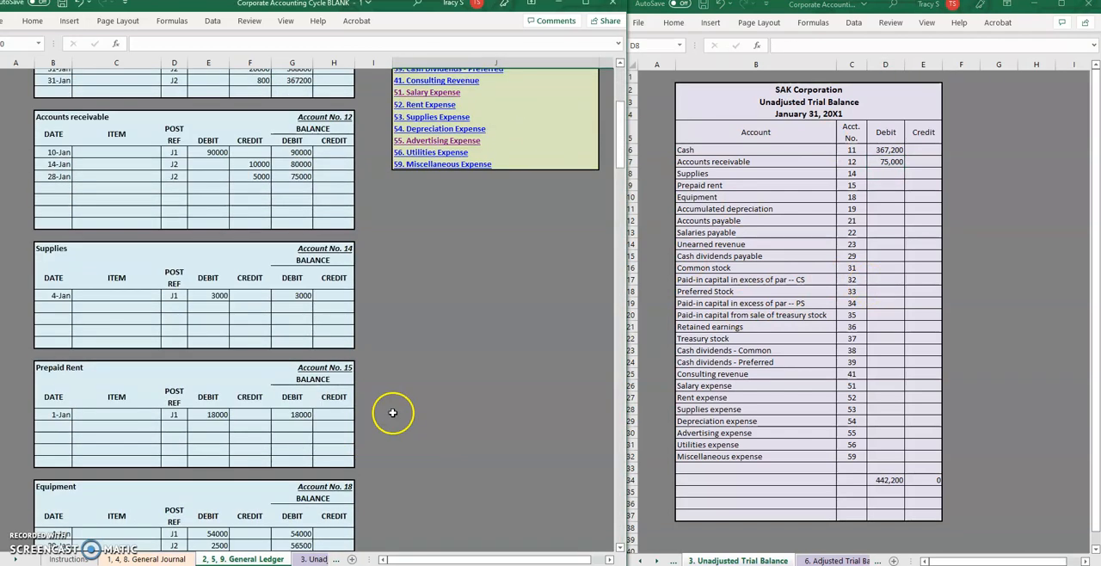
Enter Supplies 3,000, Prepaid rent 18,000 and Equipment 56,500 as debits, reading each from the ledger
click(885, 172)
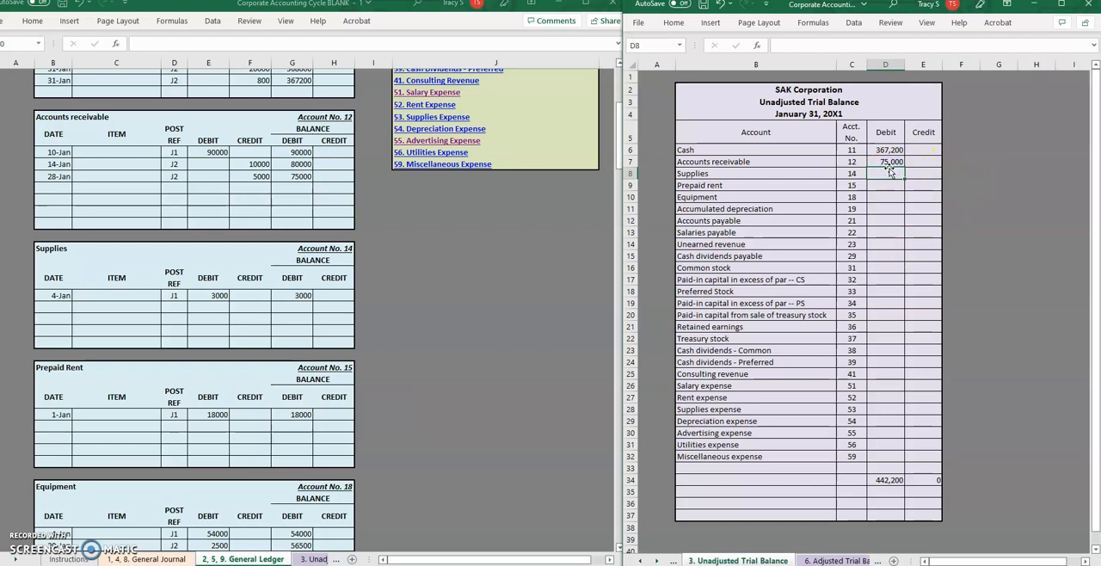
text(3000)
click(886, 184)
text(18,000)
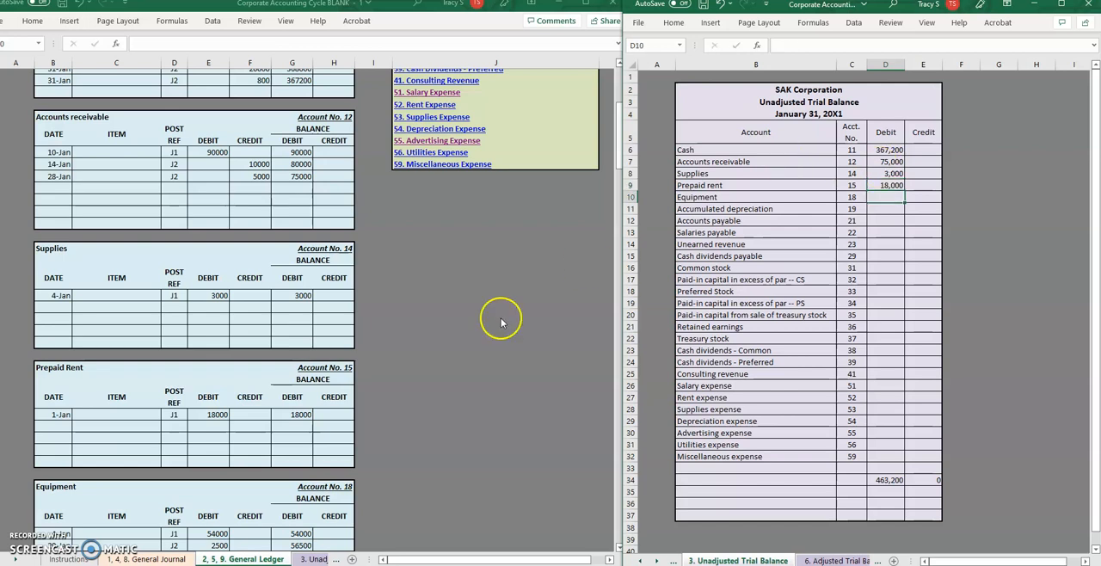
scroll(down, 3)
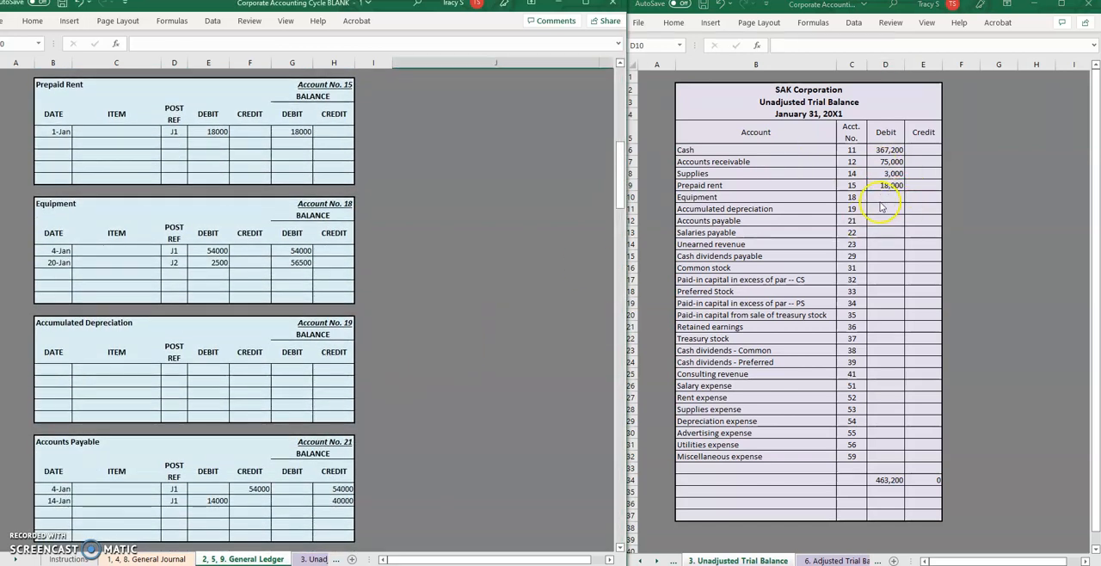
text(56,500)
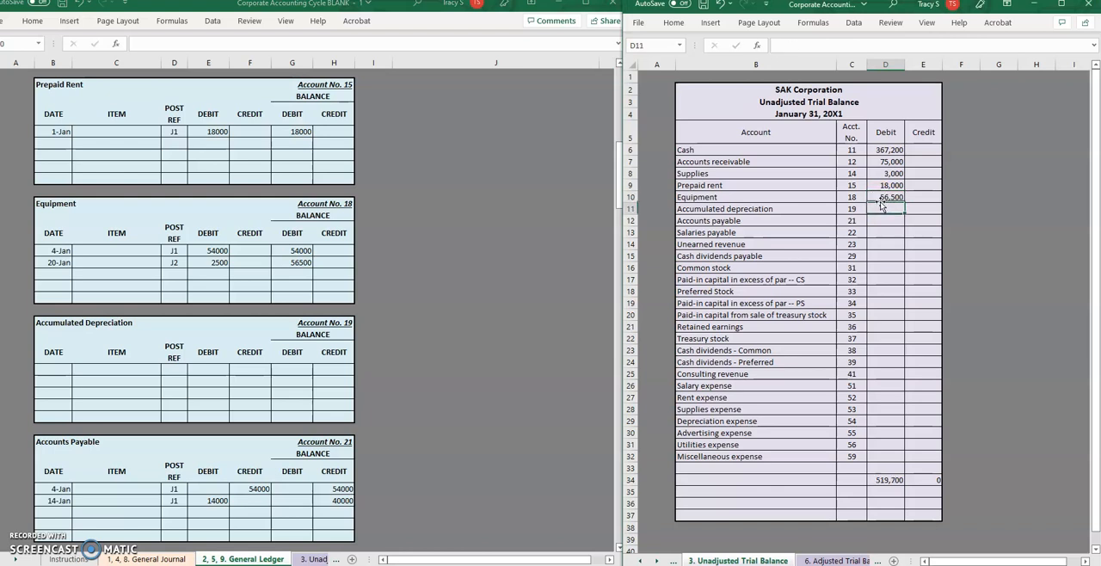
click(923, 209)
text(0)
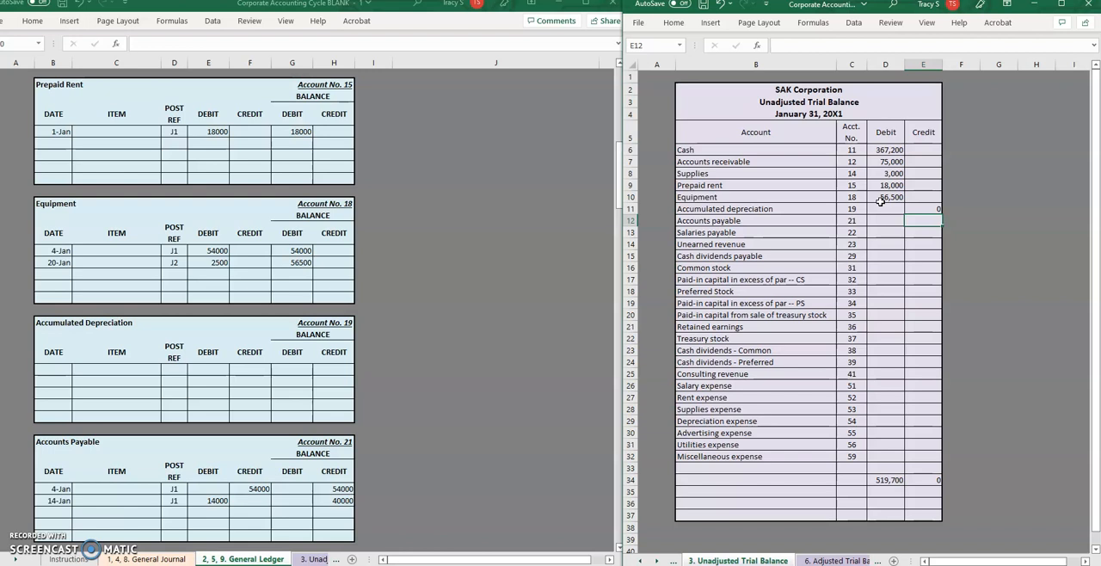
Enter credits Accounts payable 40,000 and Unearned revenue 50,000, with 0 for accumulated depreciation and salaries payable
click(885, 220)
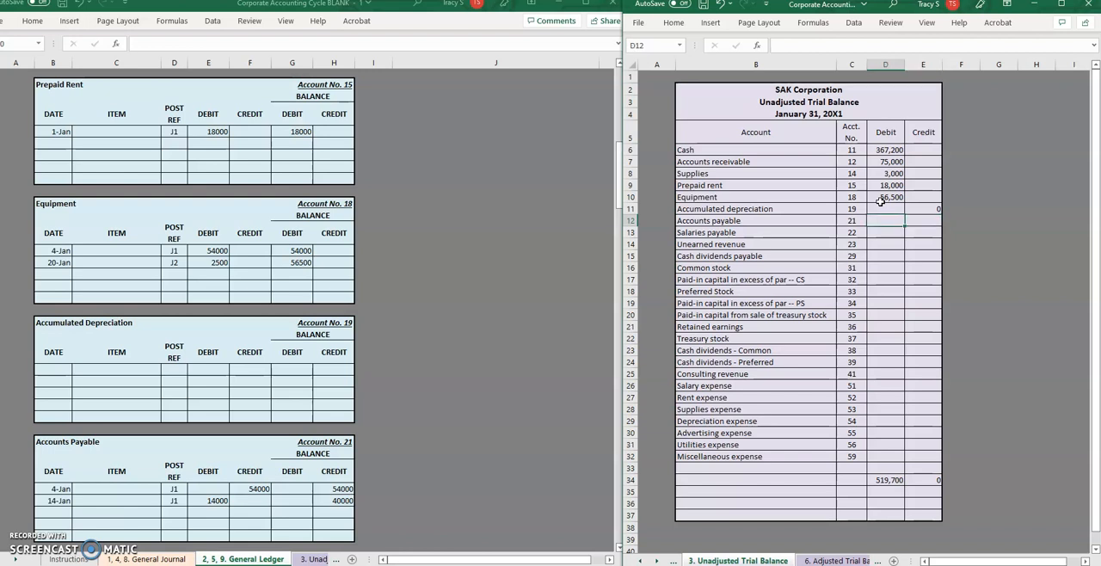
text(40,000)
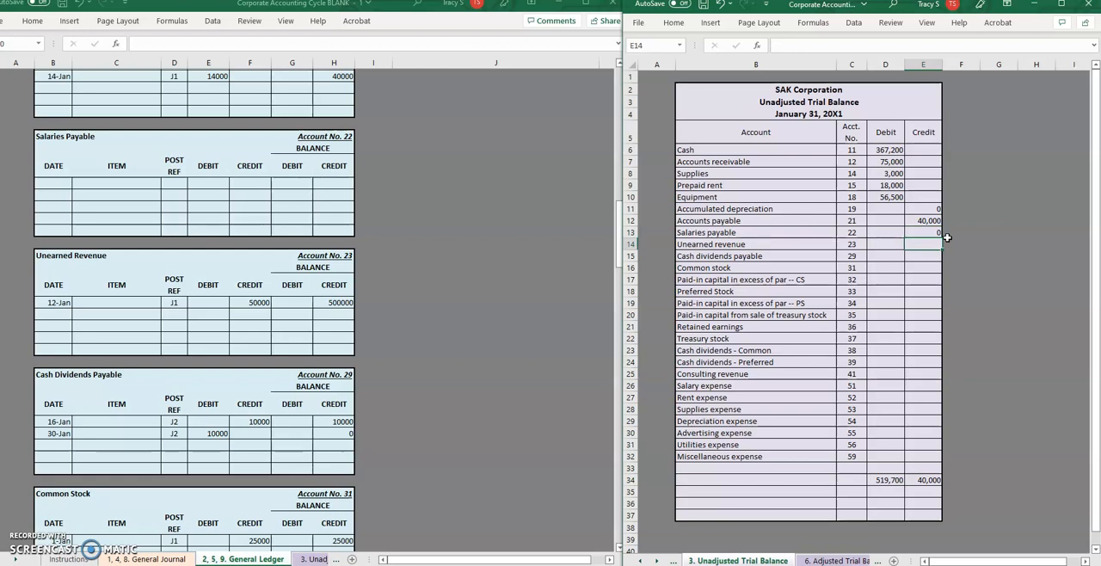
text(5)
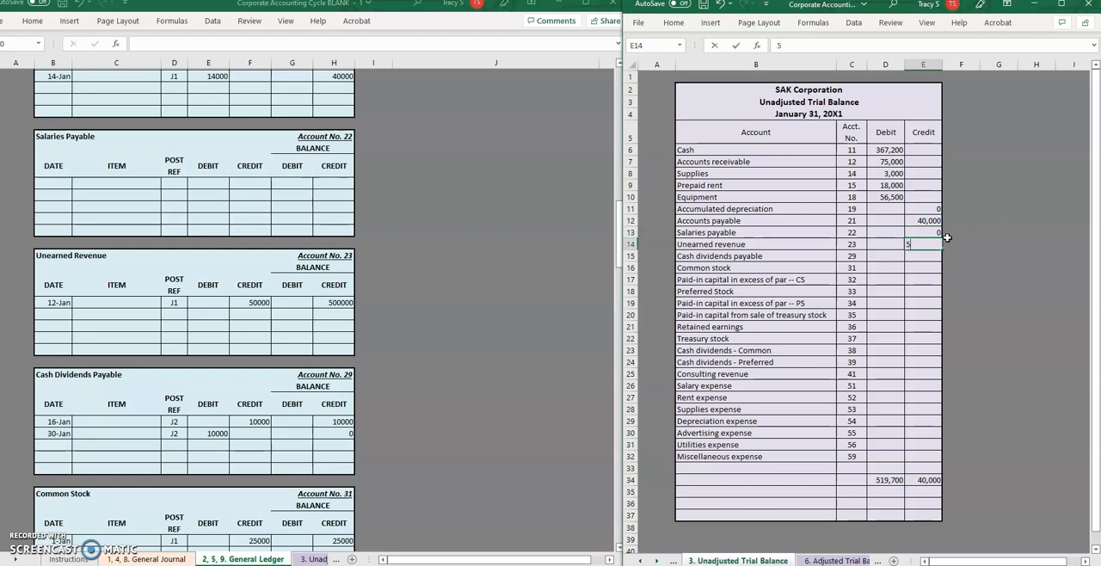
text(00)
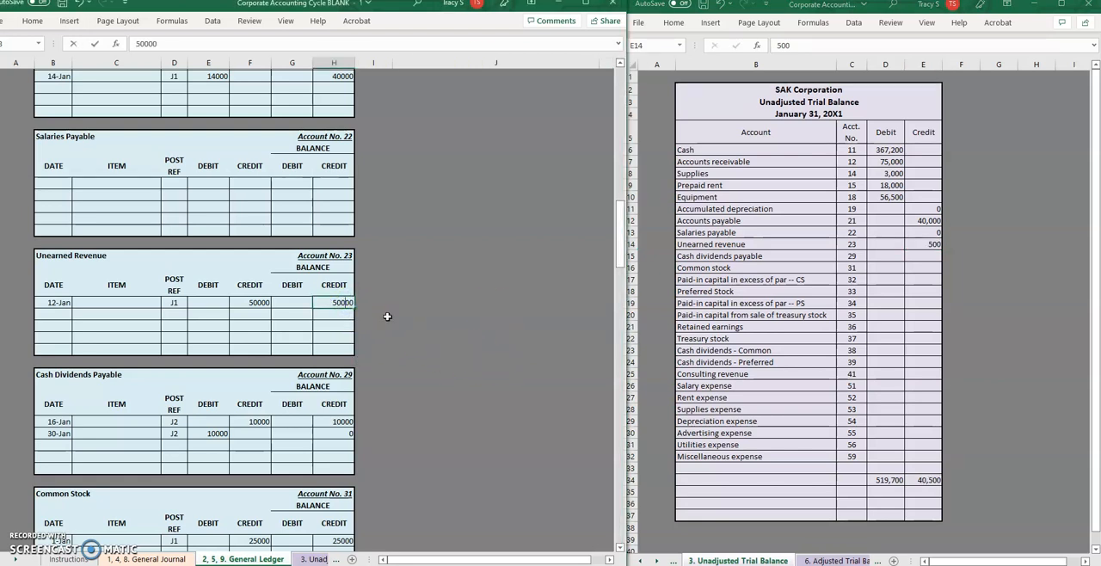
click(926, 245)
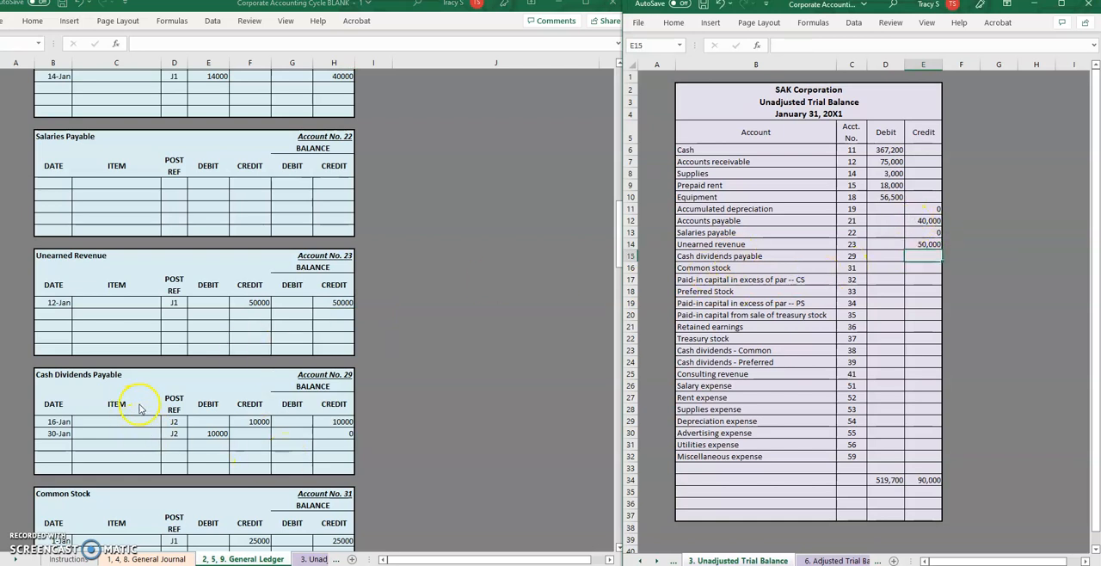
mouse_move(888, 246)
text(0)
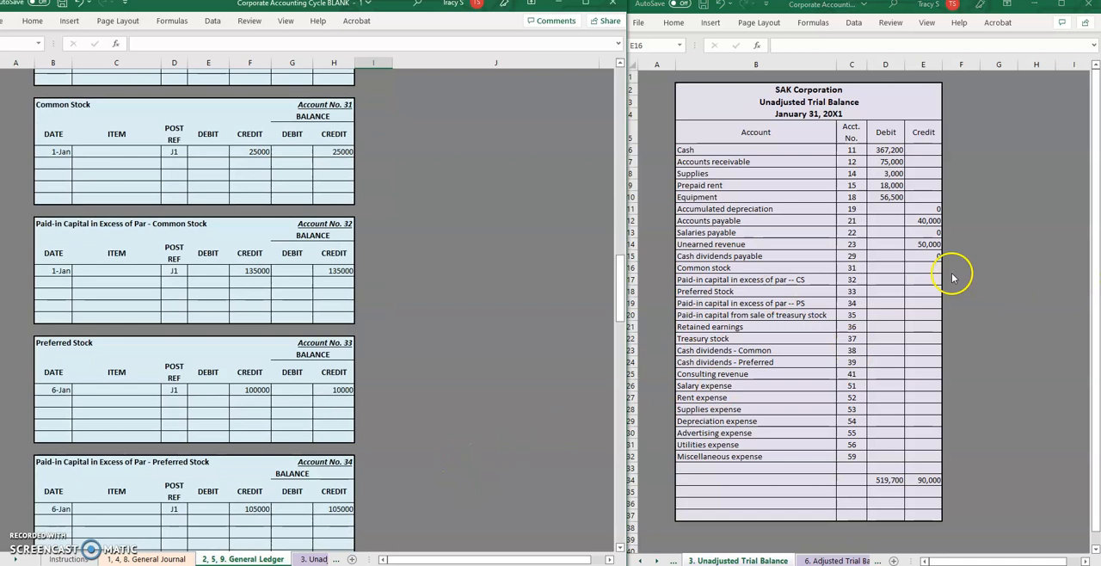
Enter credit balances for Common stock, Preferred stock and both paid-in capital accounts, bringing credits to 455,000
text(250000)
click(924, 279)
text(135,000)
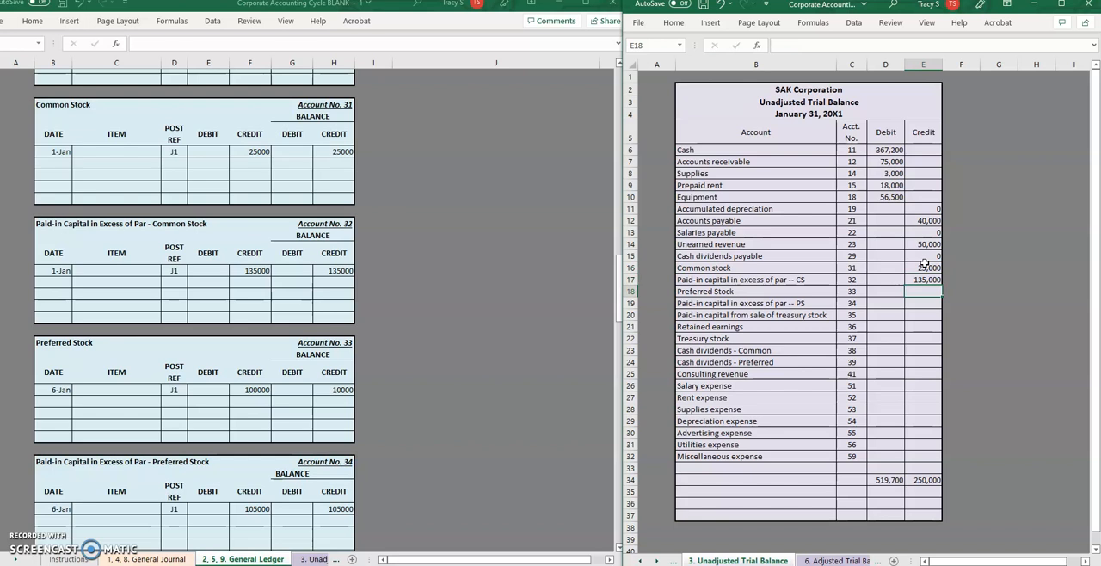
text(10,000)
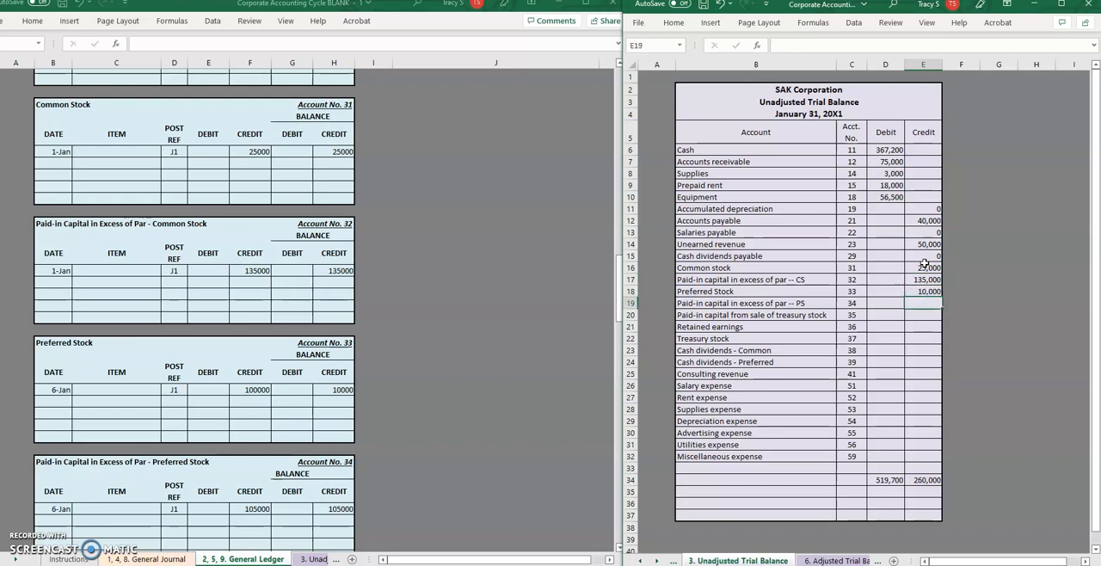
text(105,000)
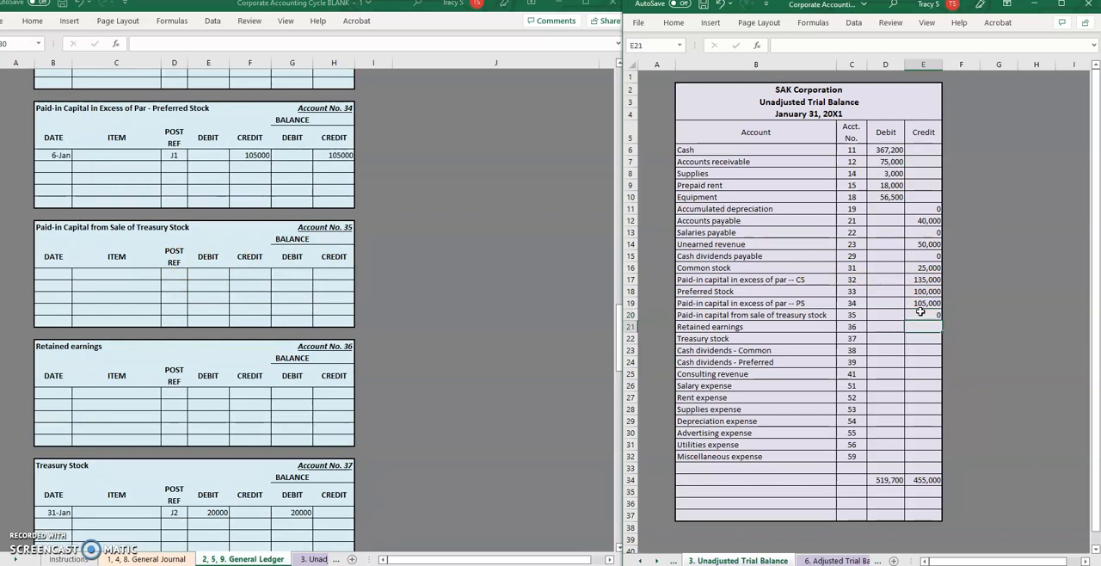
Enter debits Treasury stock 20,000 and the two dividends 8,000 and 2,000
click(922, 337)
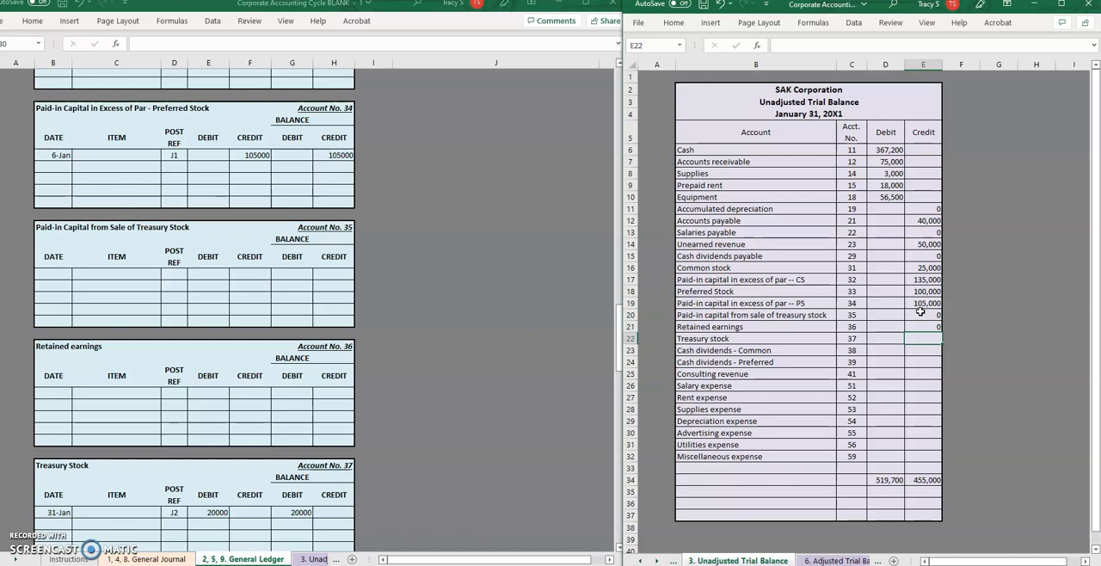
click(884, 337)
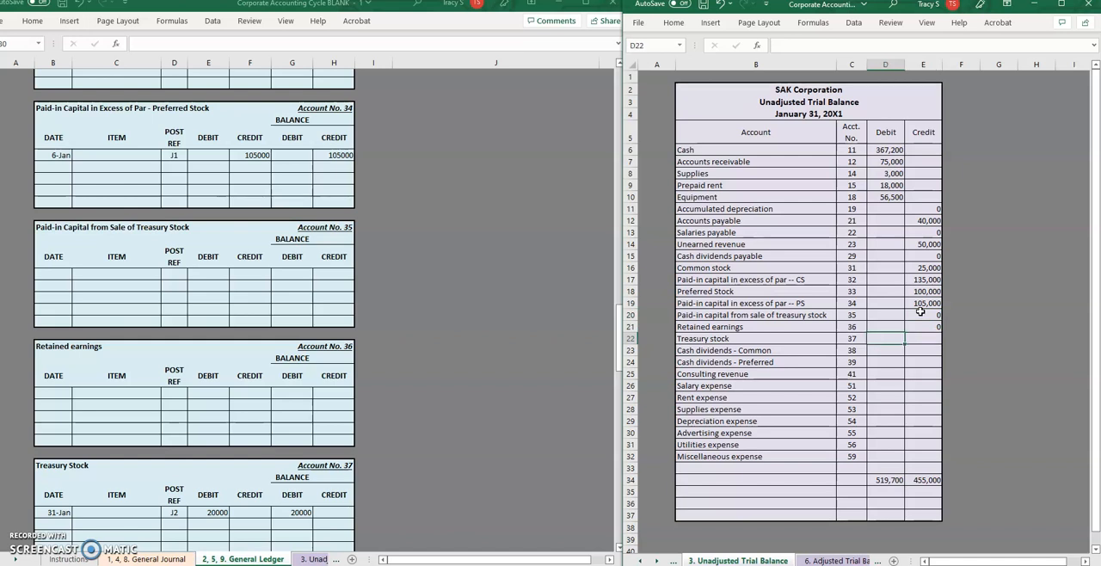
text(200000)
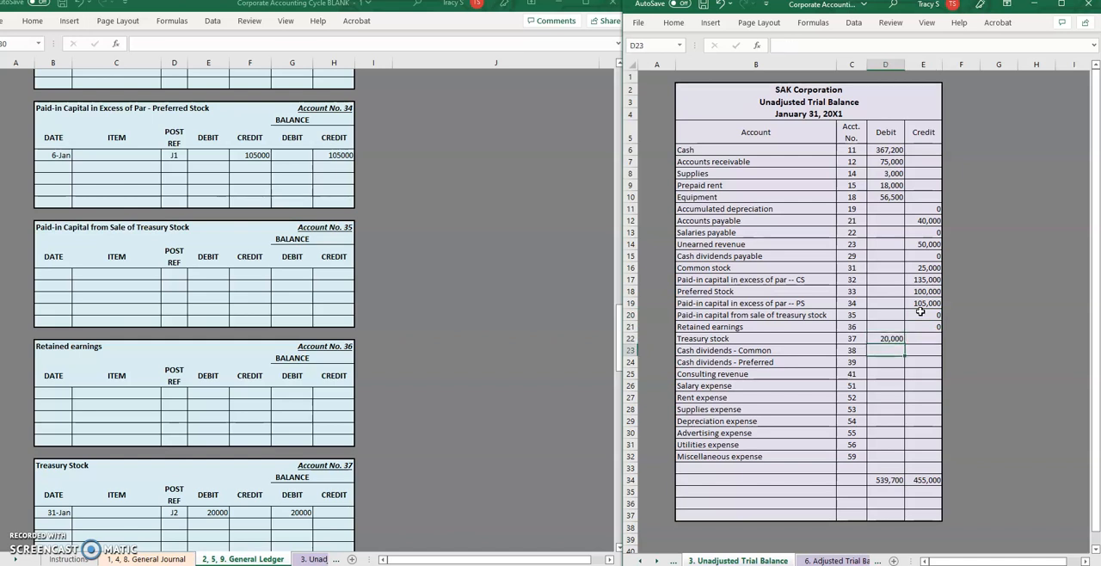
scroll(down, 3)
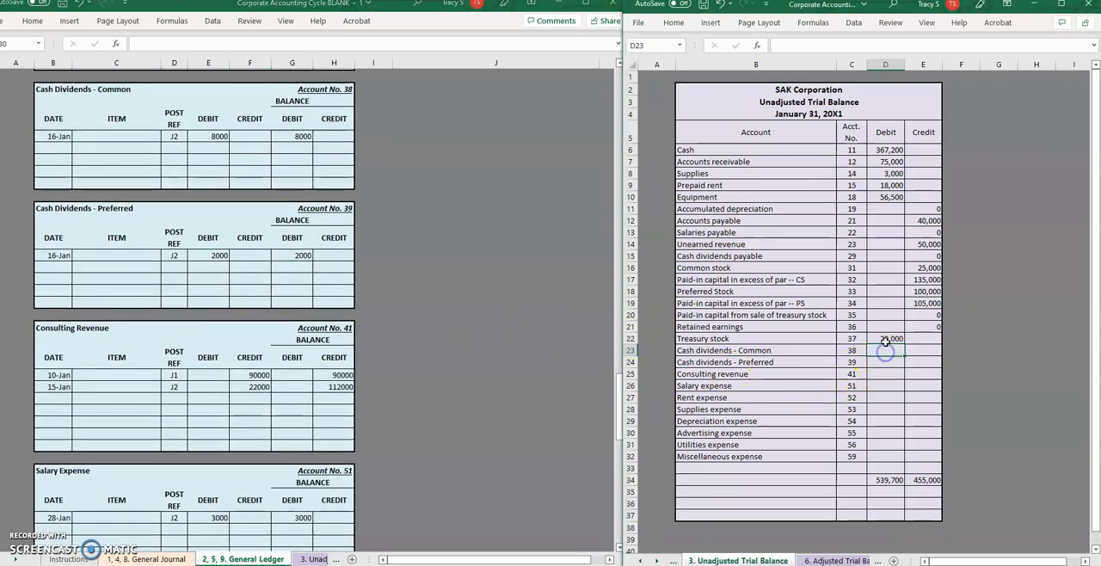
text(8000)
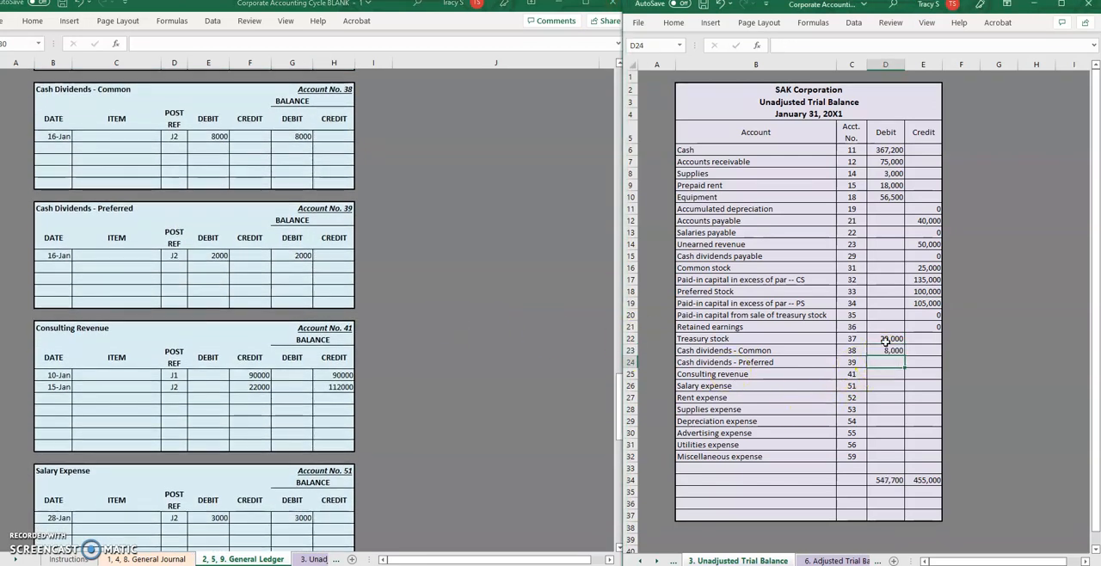
text(2000)
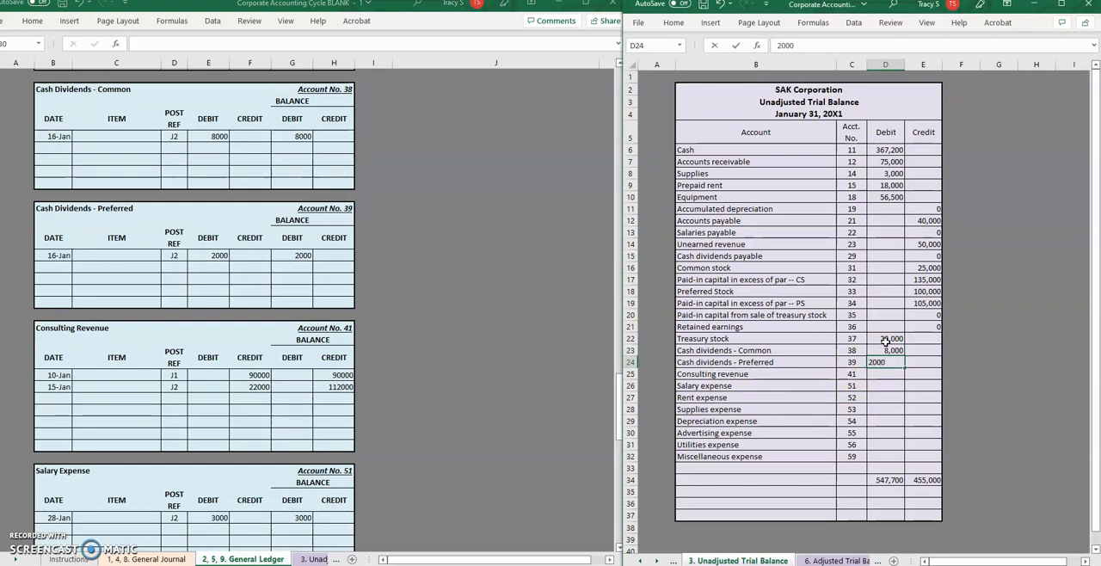
Enter Consulting revenue 112,000 as a credit and the Salary expense debit, bringing credits to 567,000
text(112,000)
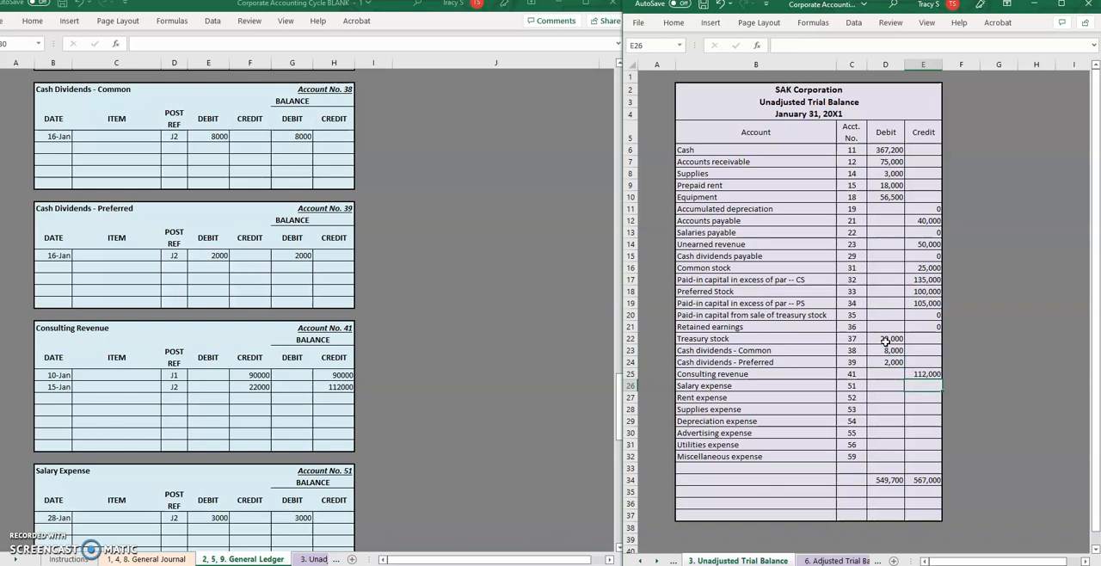
text(3000)
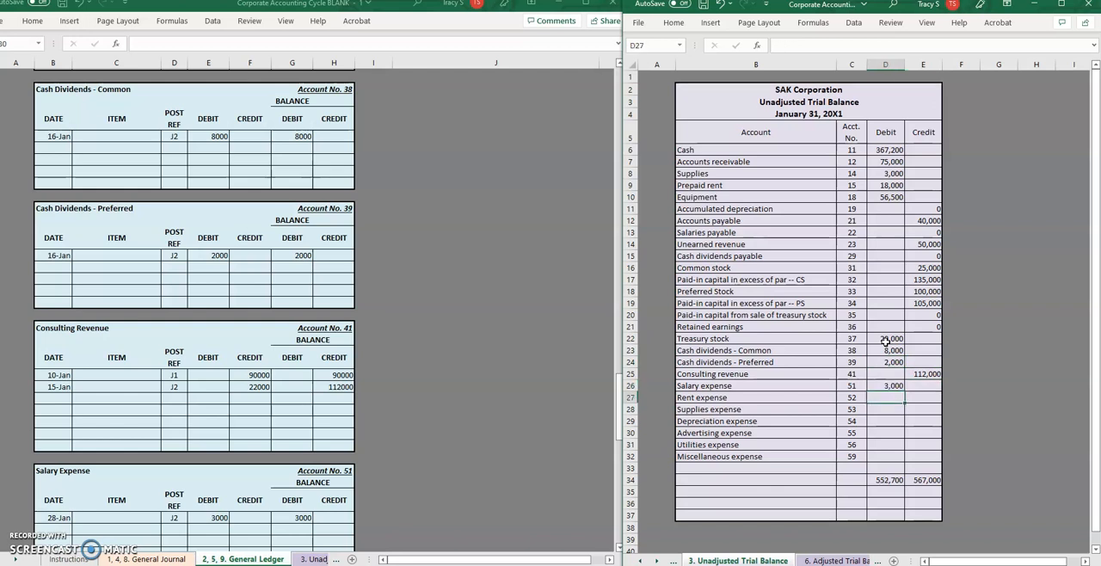
scroll(down, 3)
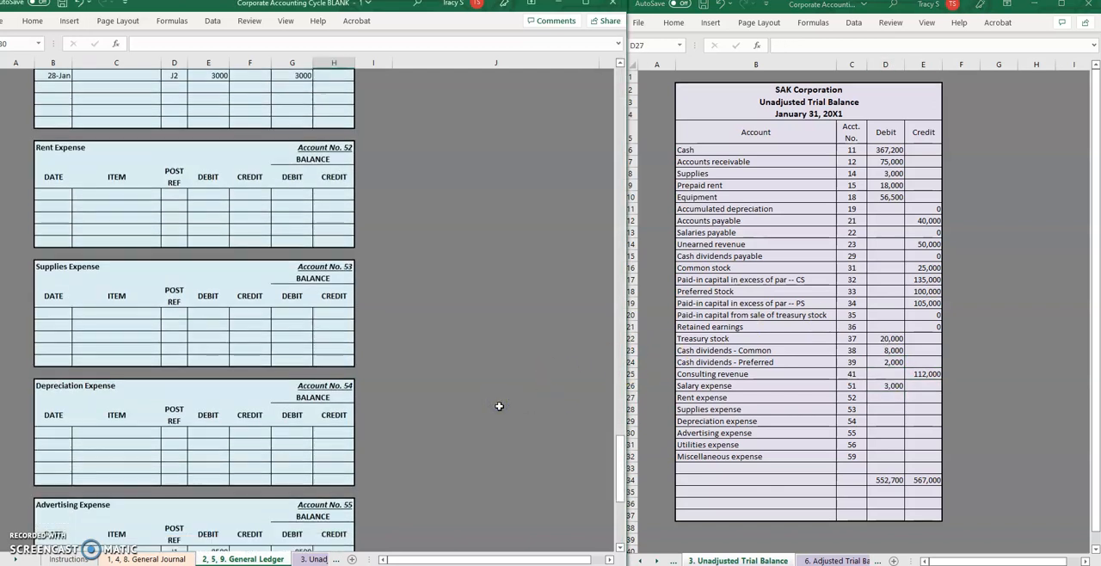
Enter Advertising expense 13,500, Utilities expense 800 and zero for empty expenses, balancing totals at 567,000
scroll(down, 3)
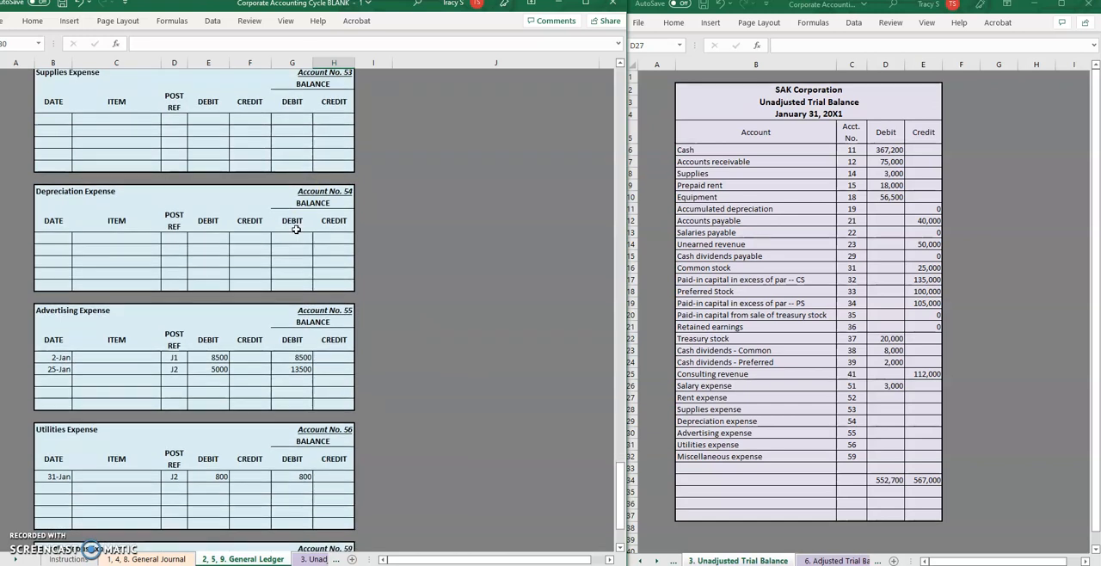
scroll(down, 3)
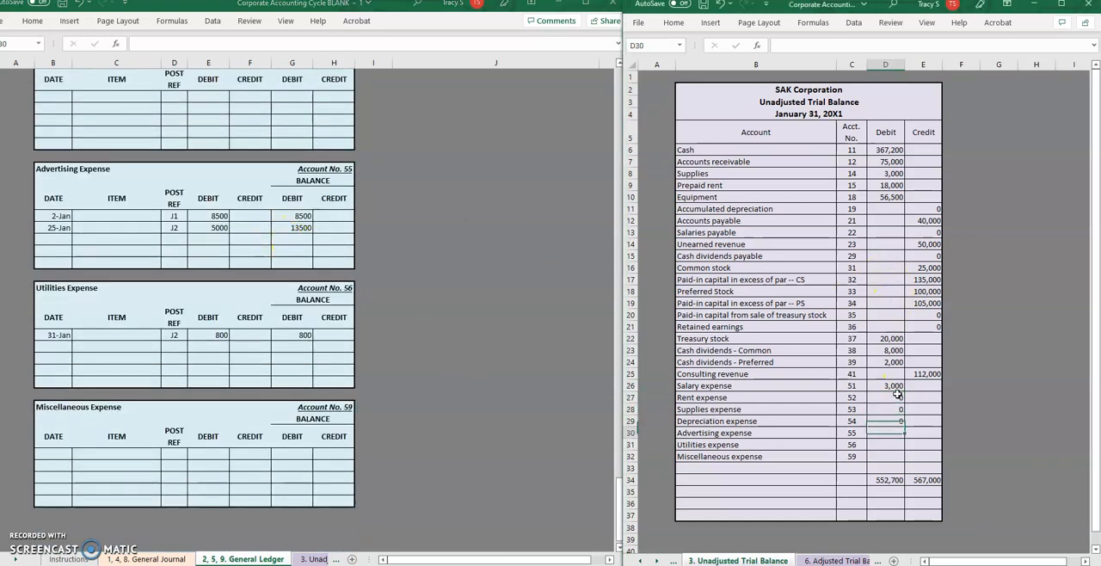
text(13,500)
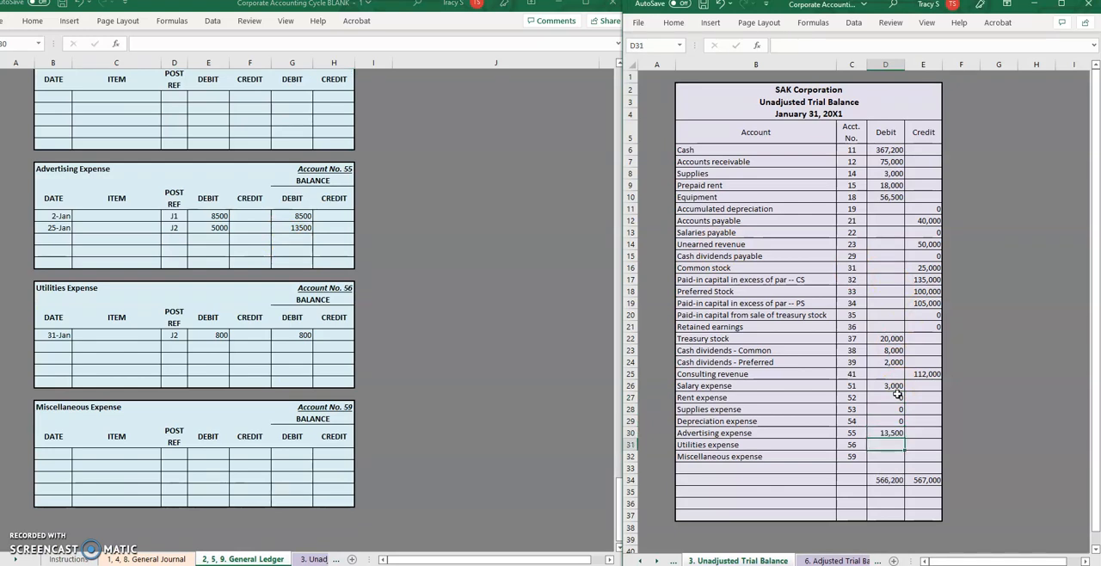
text(800)
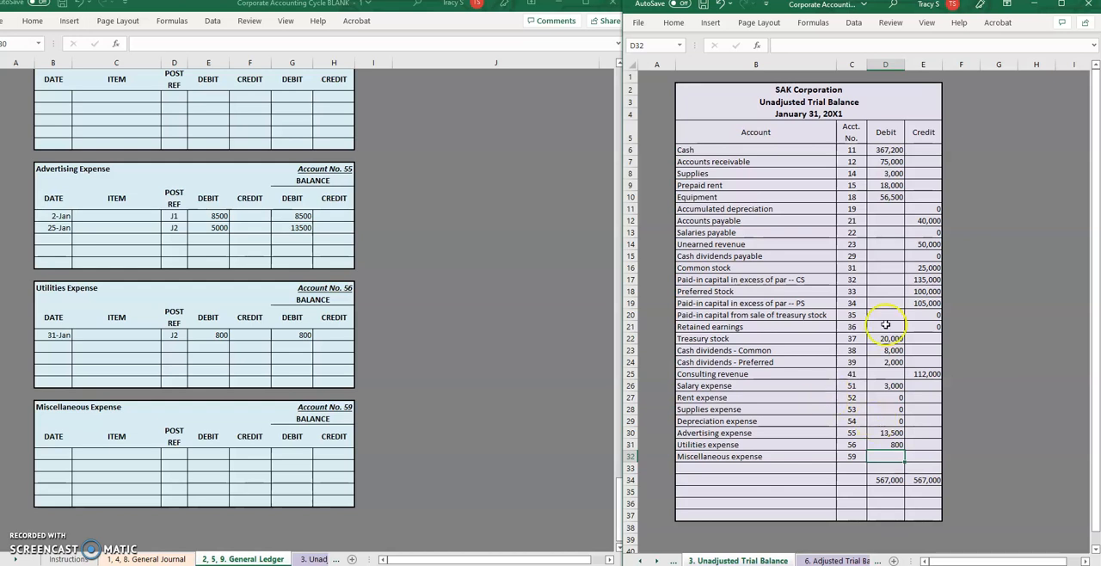
Check a total cell, then show the Instructions sheet at Step 4's adjusting entries beside the trial balance
click(928, 291)
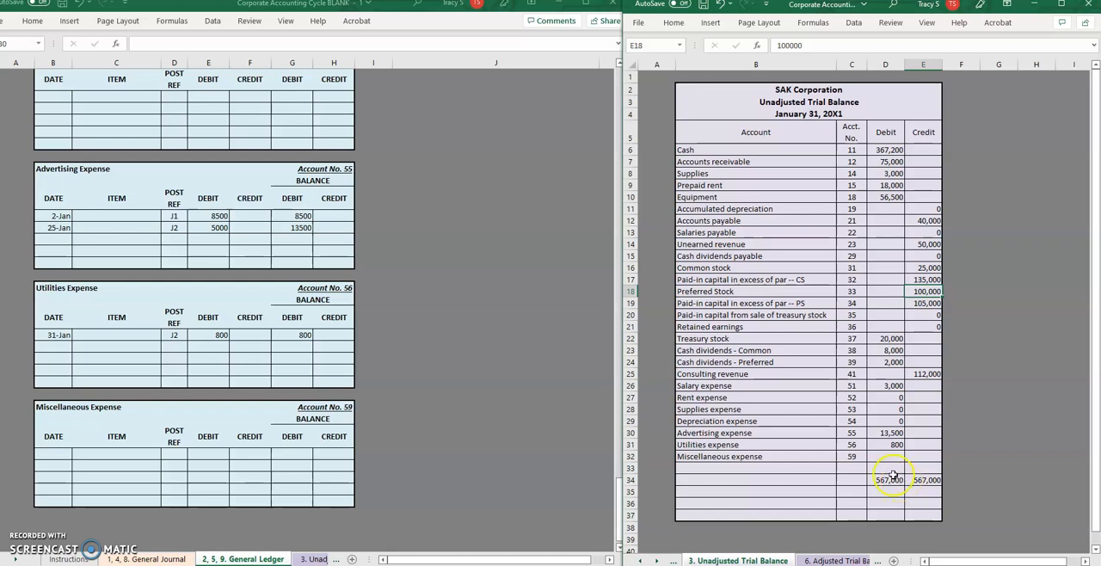
click(886, 468)
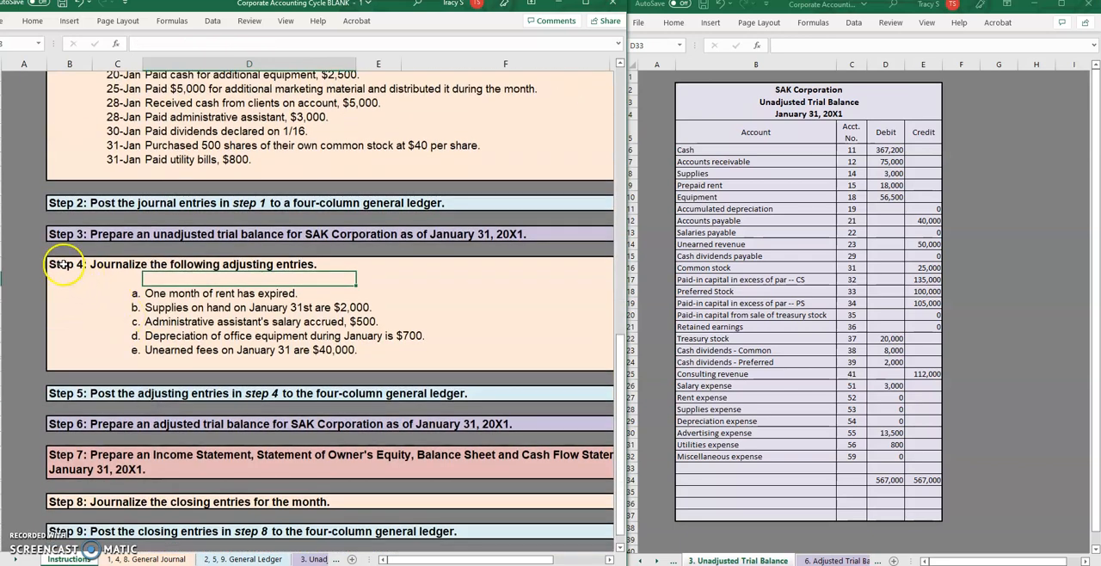
mouse_move(215, 327)
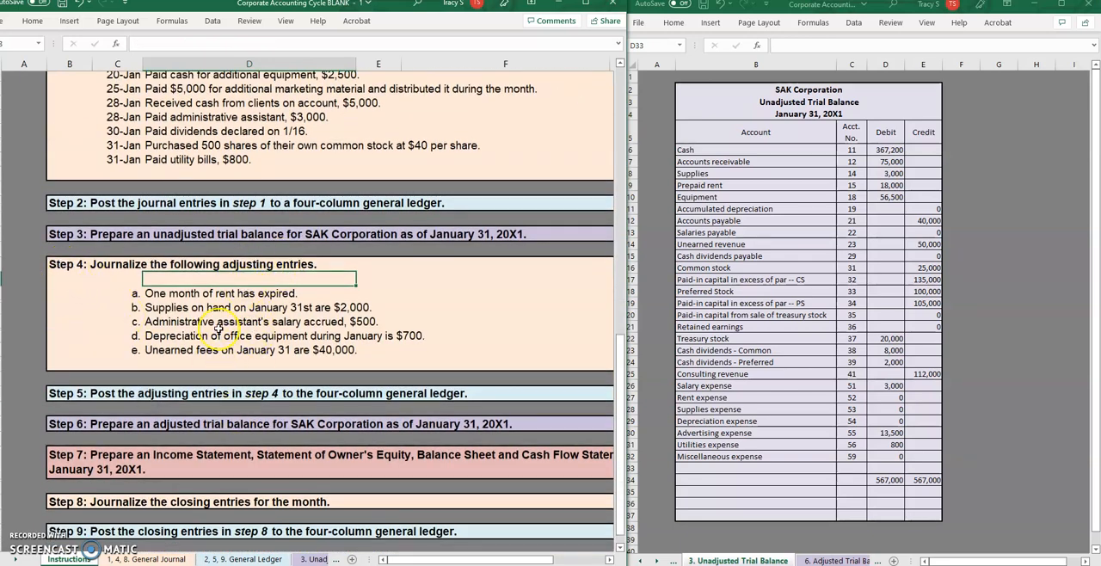
mouse_move(127, 355)
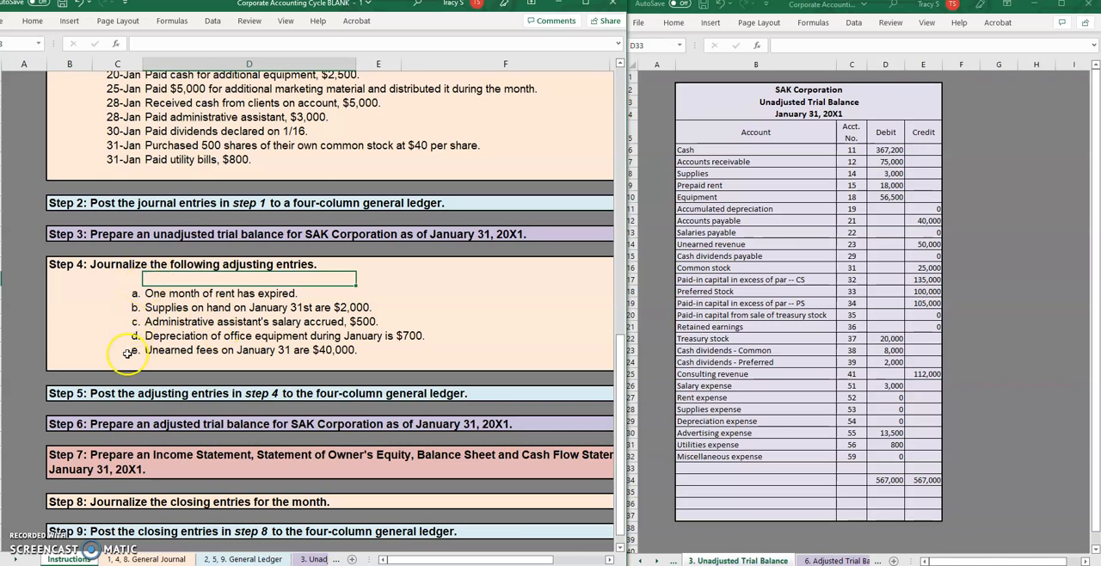